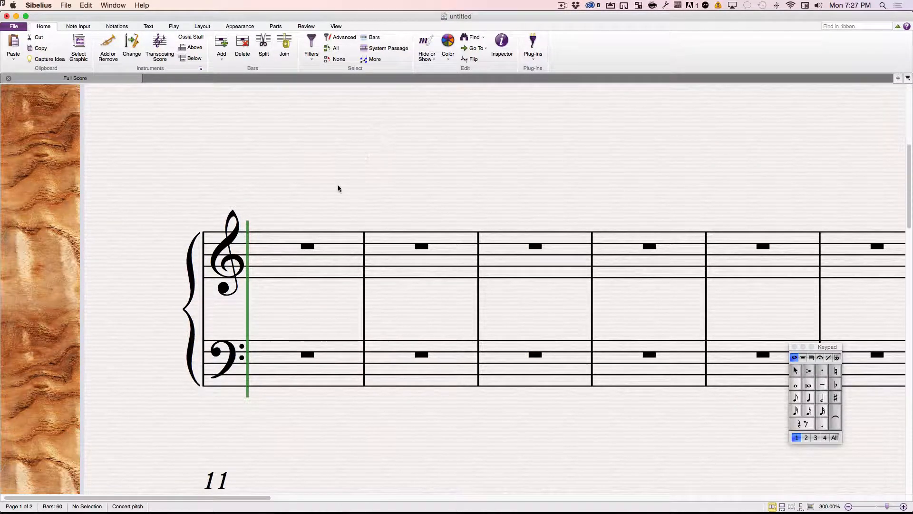
pyautogui.moveTo(293, 269)
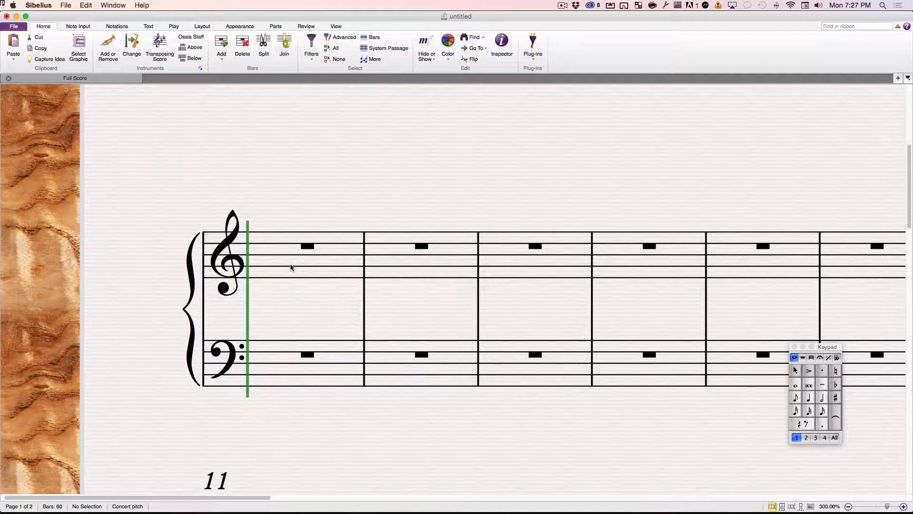
# Select bar 1 of the piano's treble staff
pyautogui.click(308, 246)
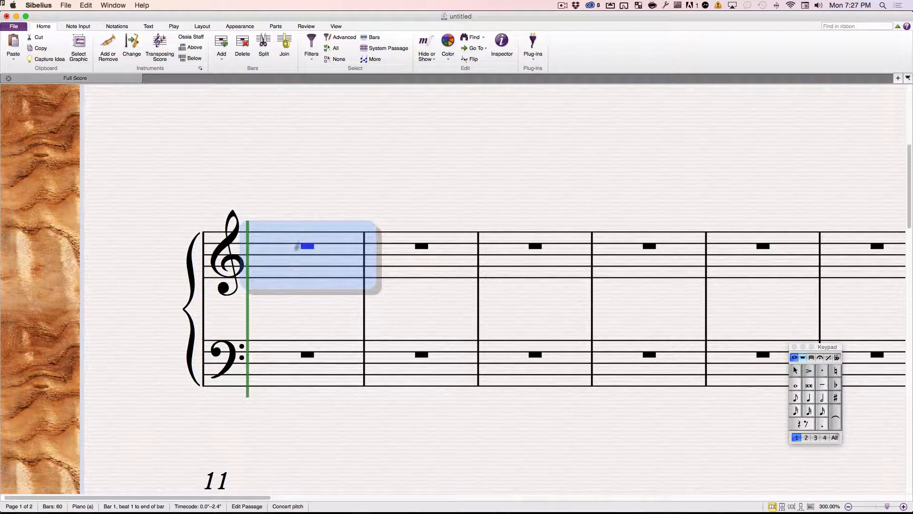
# Open Sibelius Preferences, landing on the Display page
pyautogui.click(204, 173)
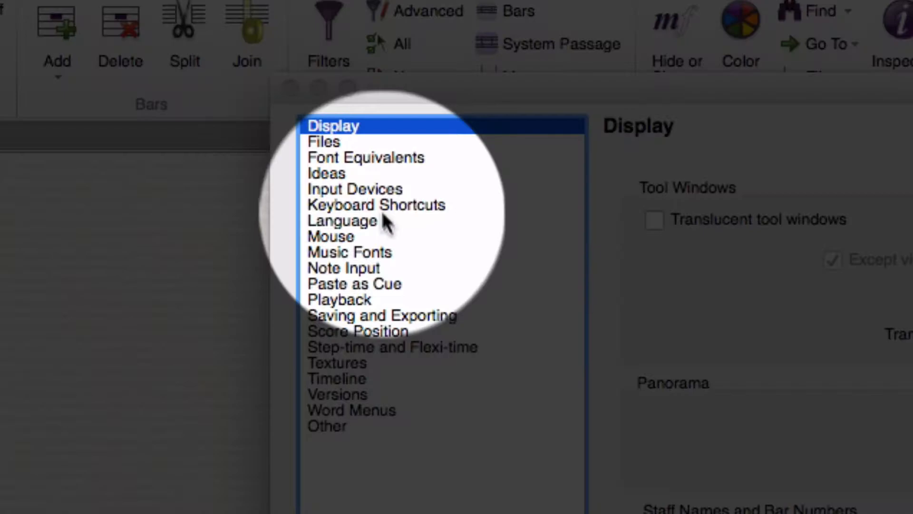
# On the Input Devices page, select ReMOTE SL Port 1 and enable its Use checkbox
pyautogui.click(355, 189)
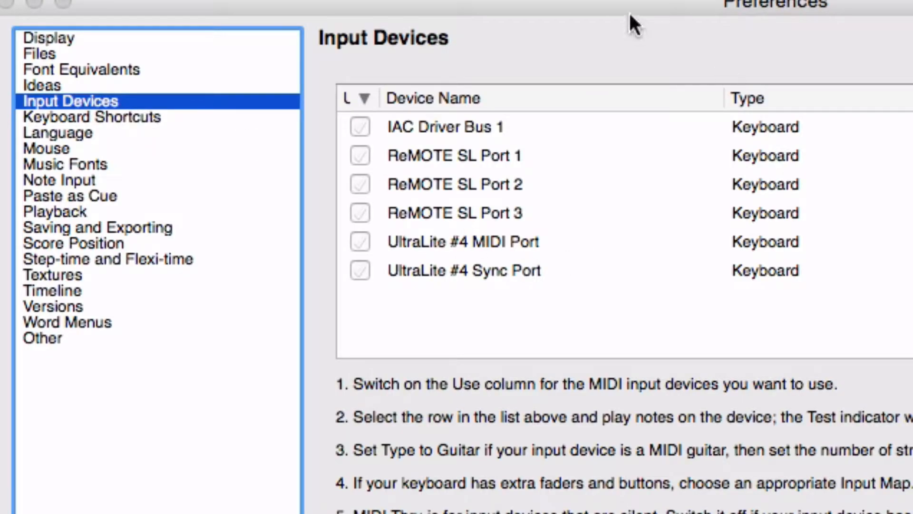
pyautogui.moveTo(486, 184)
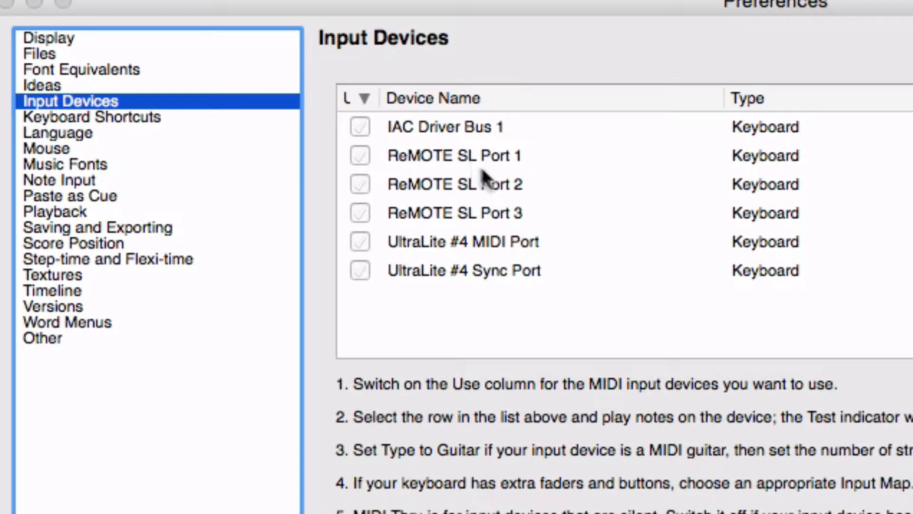
pyautogui.moveTo(415, 166)
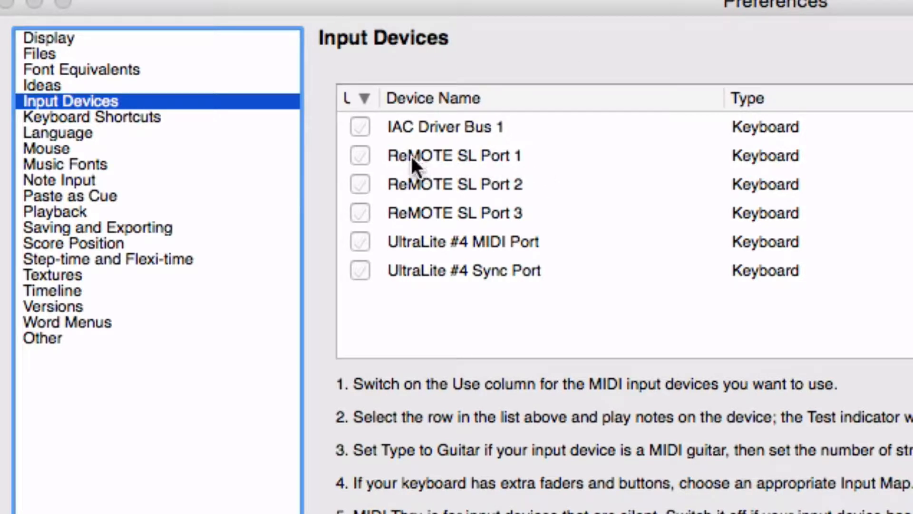
pyautogui.moveTo(527, 210)
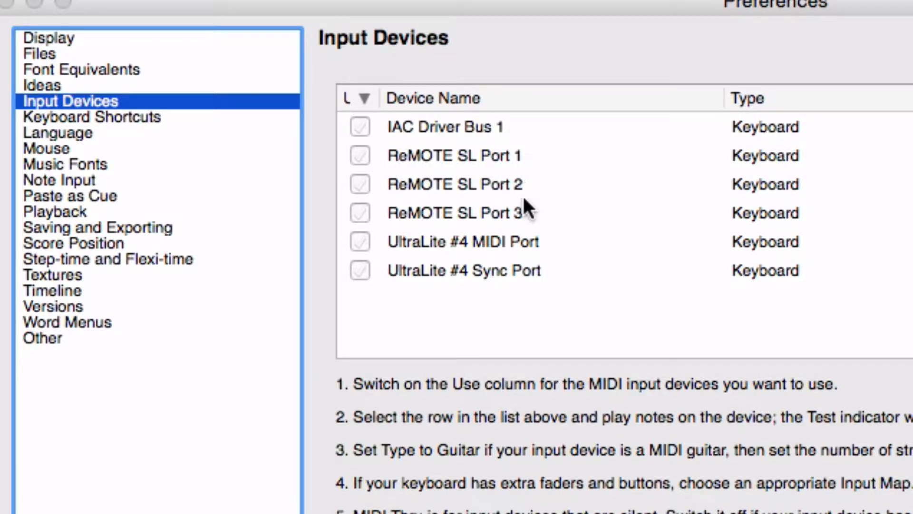
pyautogui.click(359, 156)
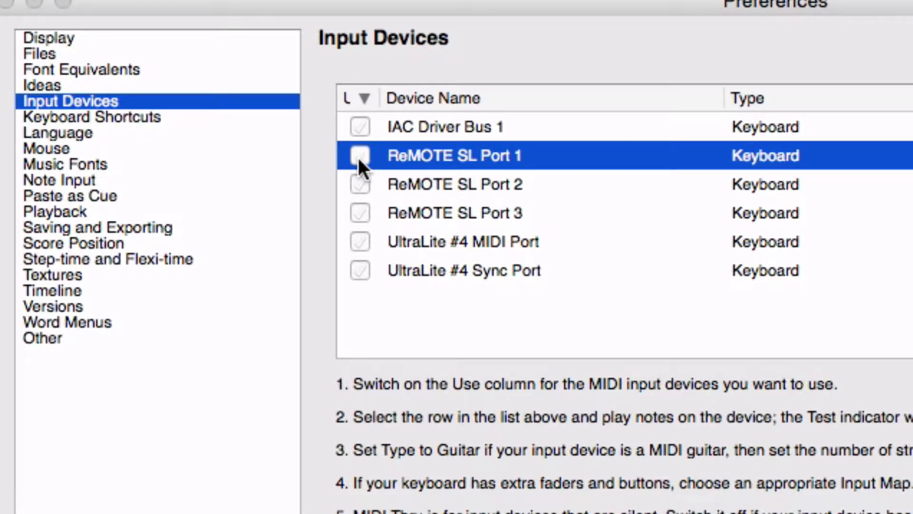
pyautogui.click(359, 155)
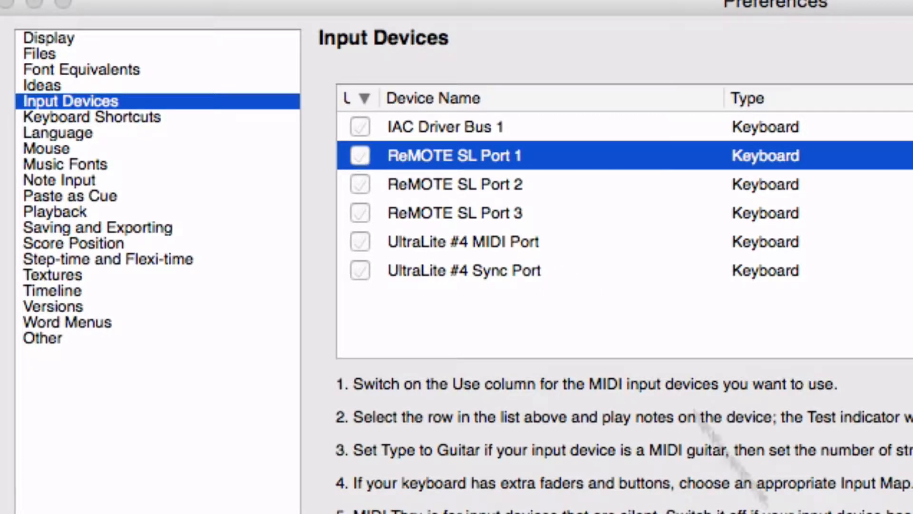
pyautogui.moveTo(413, 166)
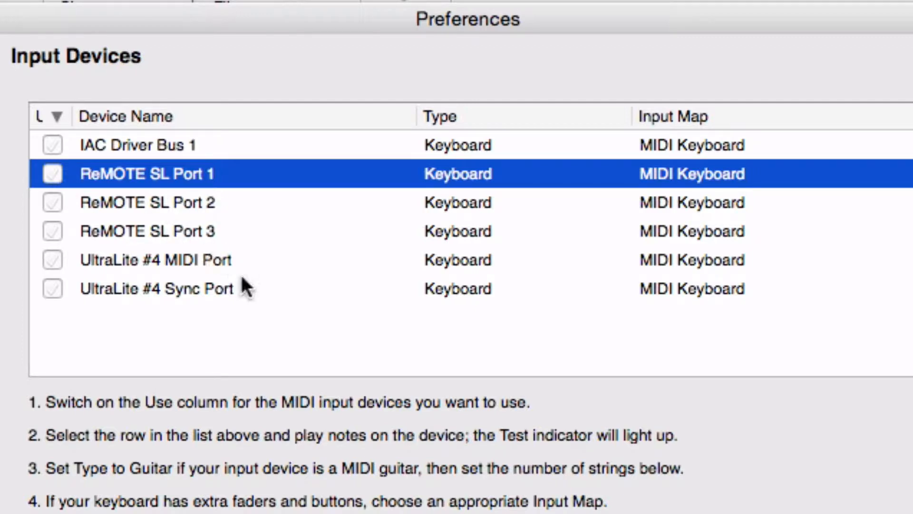
pyautogui.moveTo(275, 290)
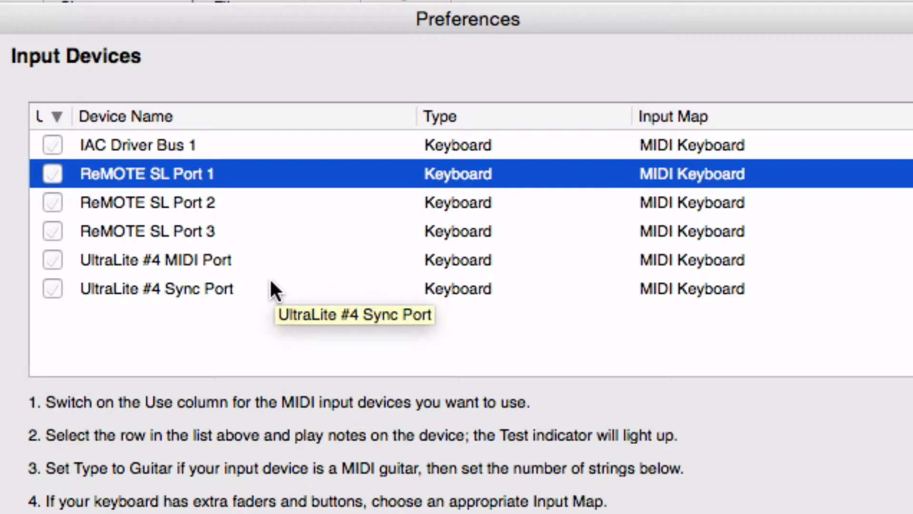
# Scroll down the Input Devices page to view MIDI Thru and the Test indicator
pyautogui.scroll(-3)
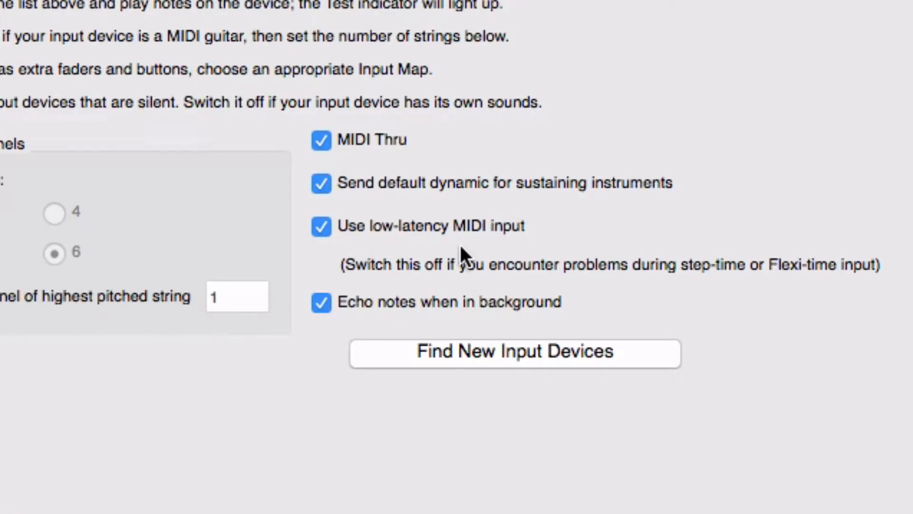
pyautogui.moveTo(479, 360)
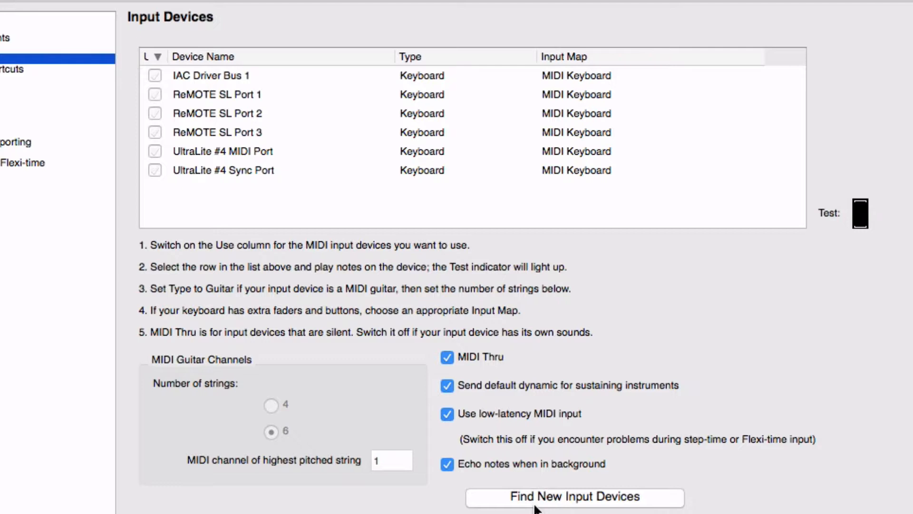
pyautogui.moveTo(653, 299)
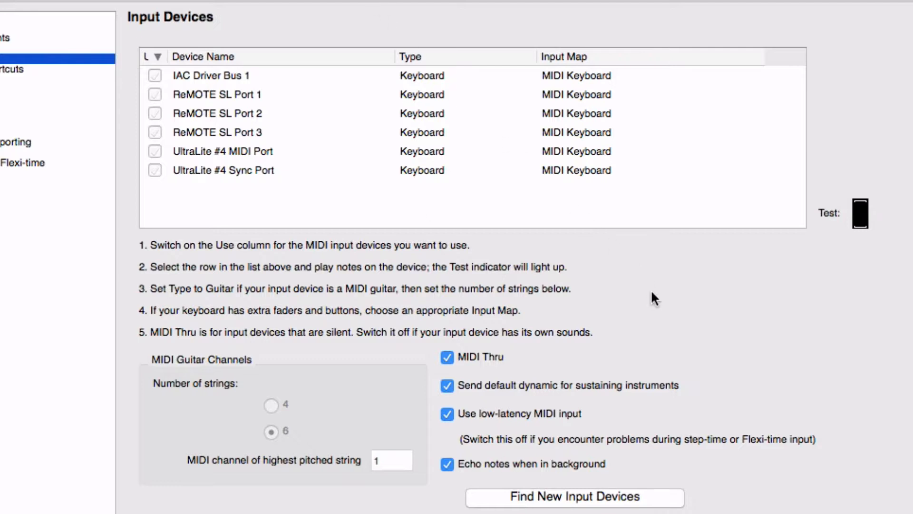
pyautogui.moveTo(848, 243)
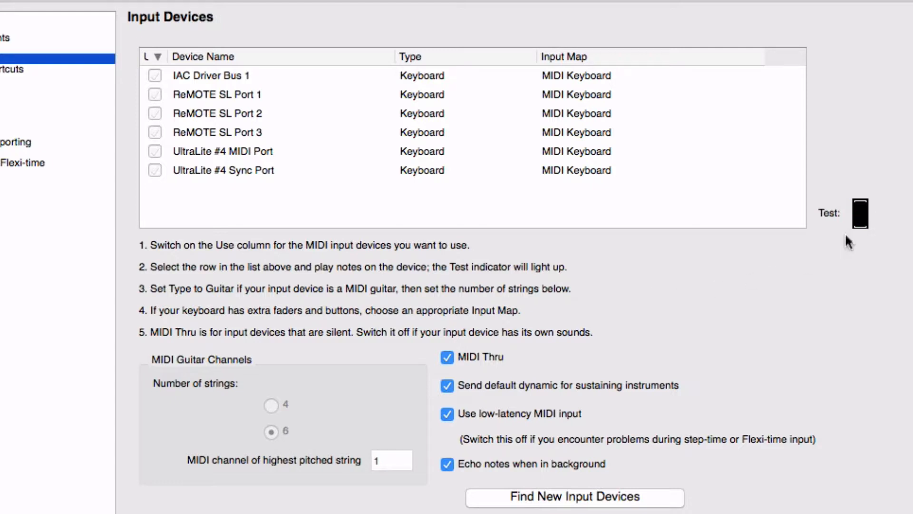
pyautogui.moveTo(862, 229)
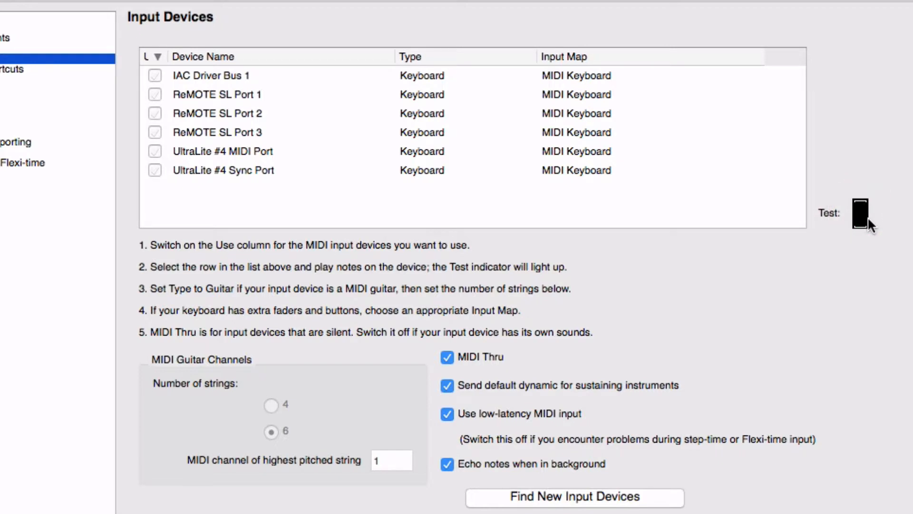
pyautogui.moveTo(862, 223)
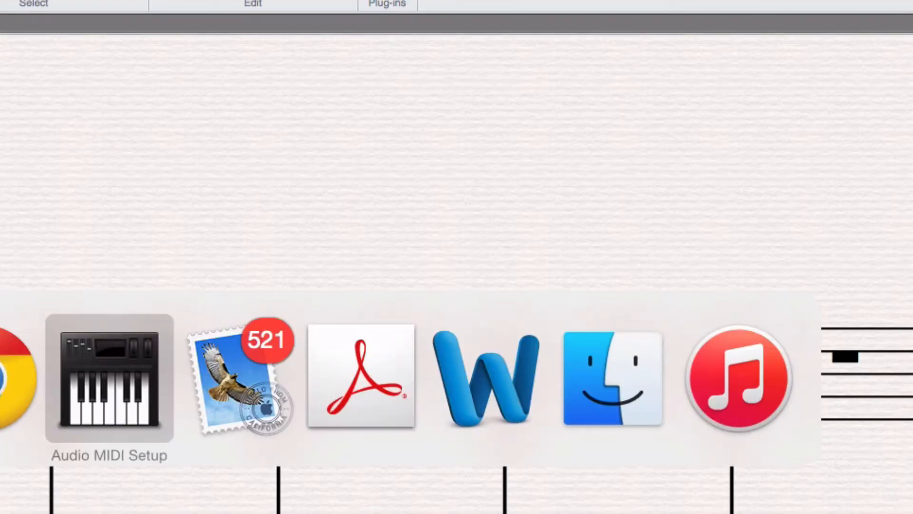
# Launch Audio MIDI Setup from Finder's Utilities folder
pyautogui.click(109, 382)
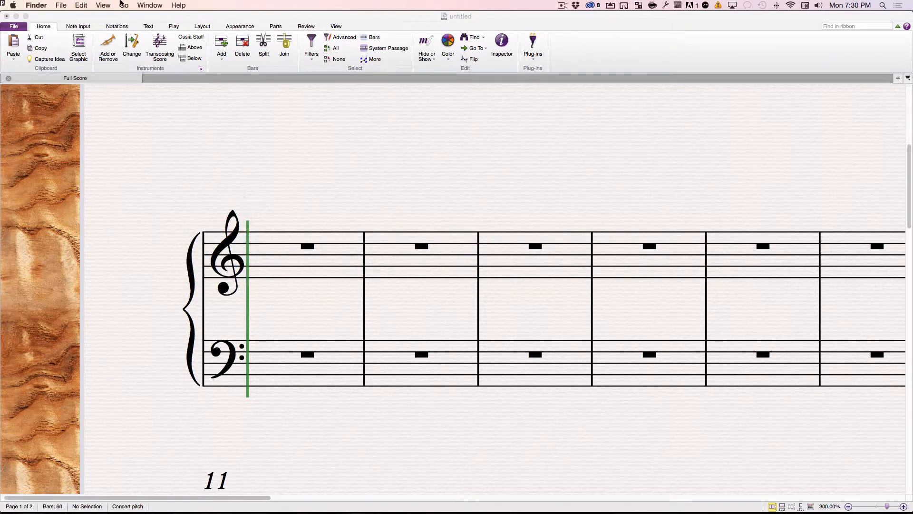
pyautogui.click(124, 5)
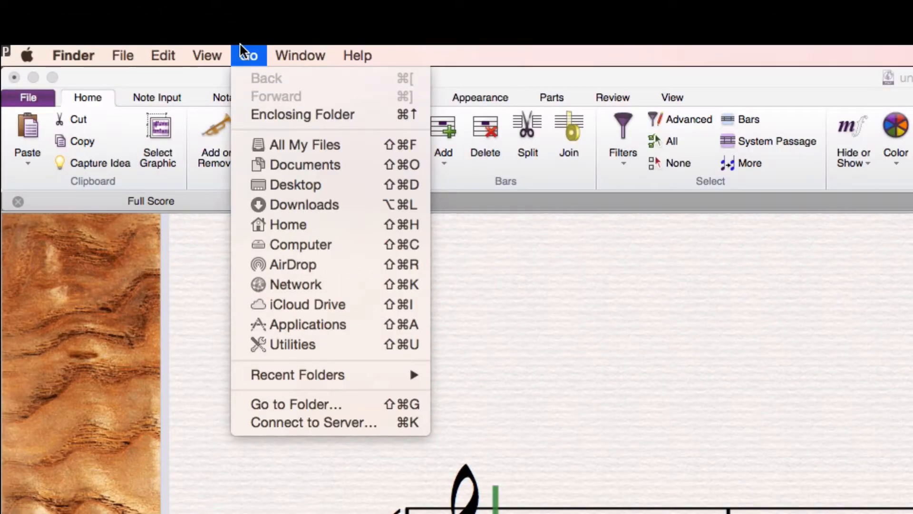
pyautogui.moveTo(287, 225)
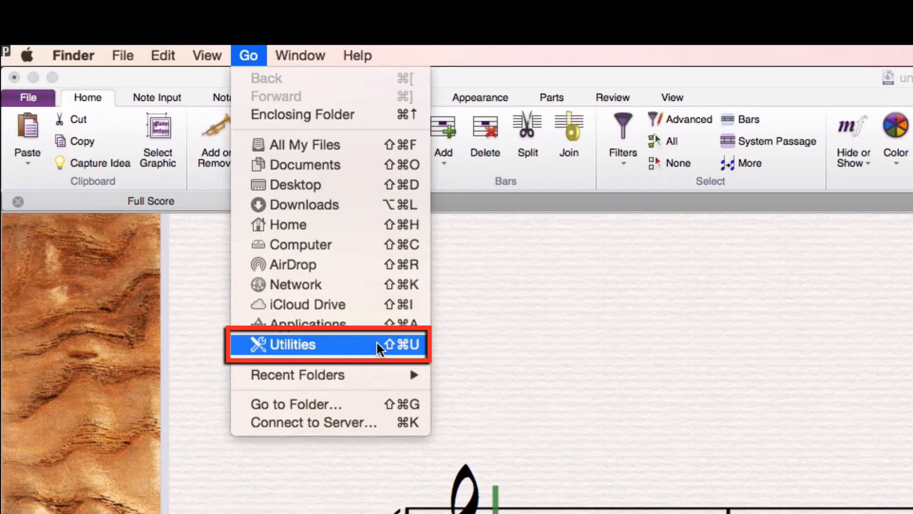
pyautogui.click(285, 344)
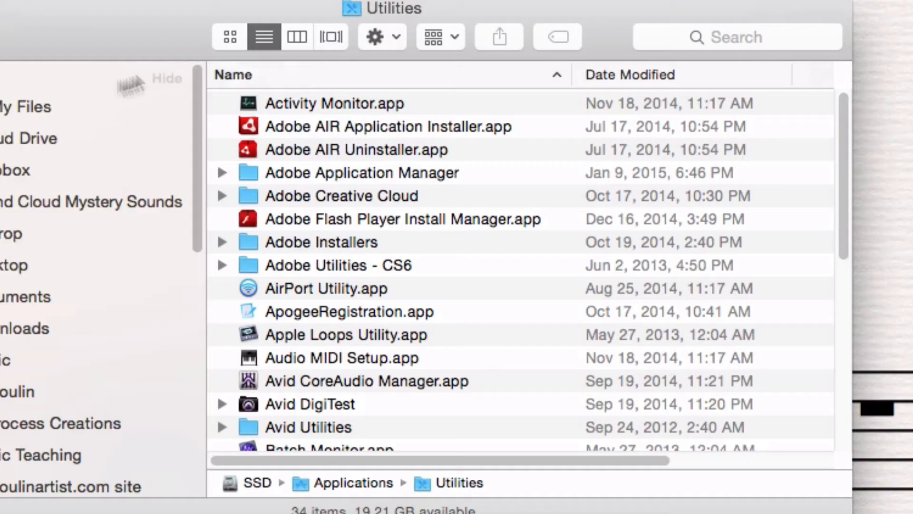
pyautogui.click(342, 266)
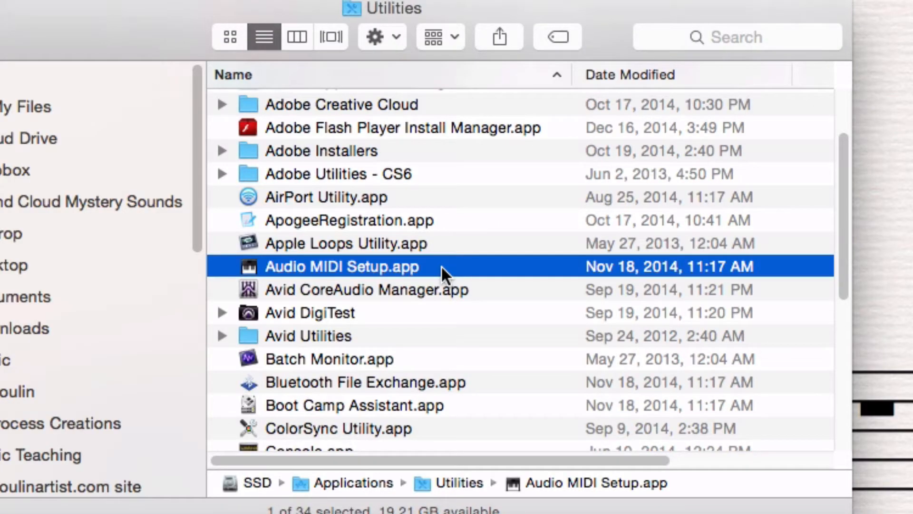
pyautogui.doubleClick(341, 266)
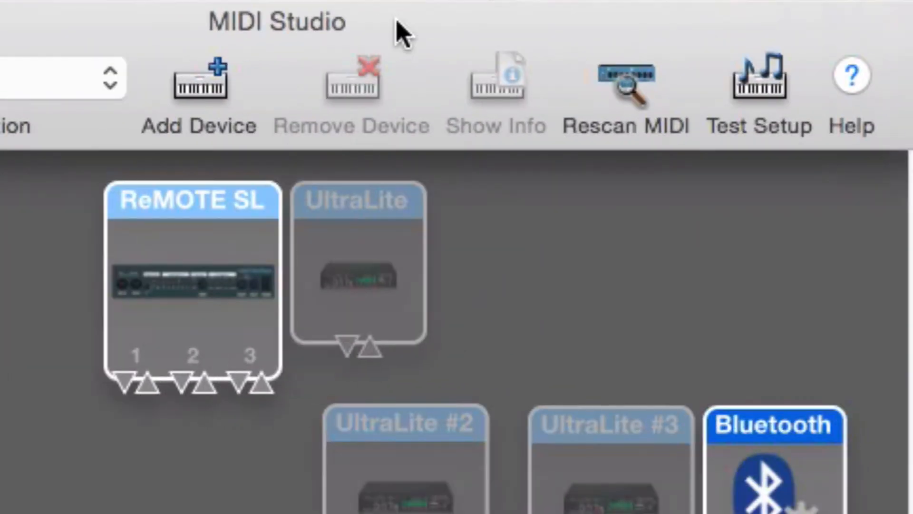
pyautogui.moveTo(201, 335)
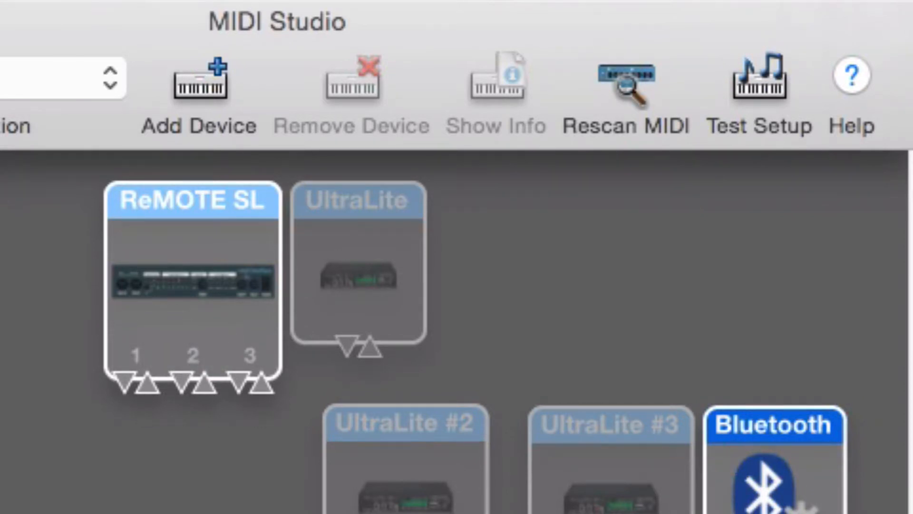
pyautogui.moveTo(178, 215)
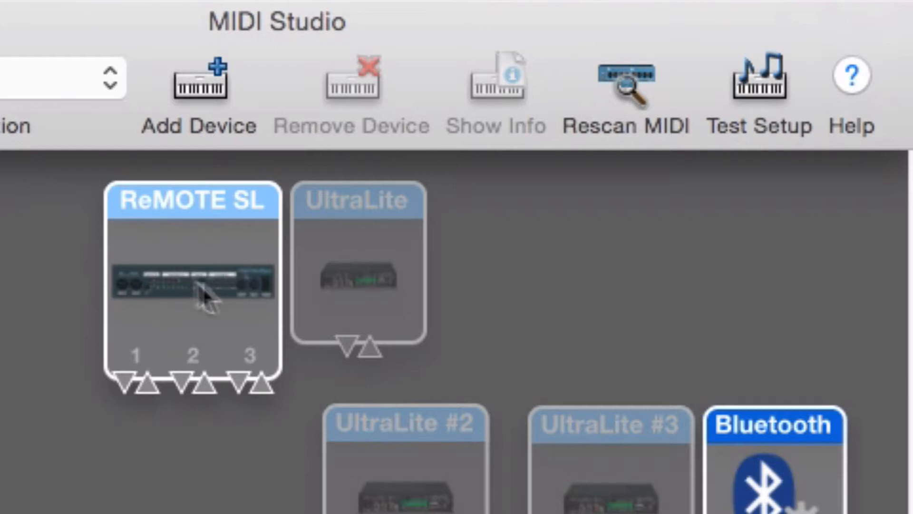
pyautogui.moveTo(347, 228)
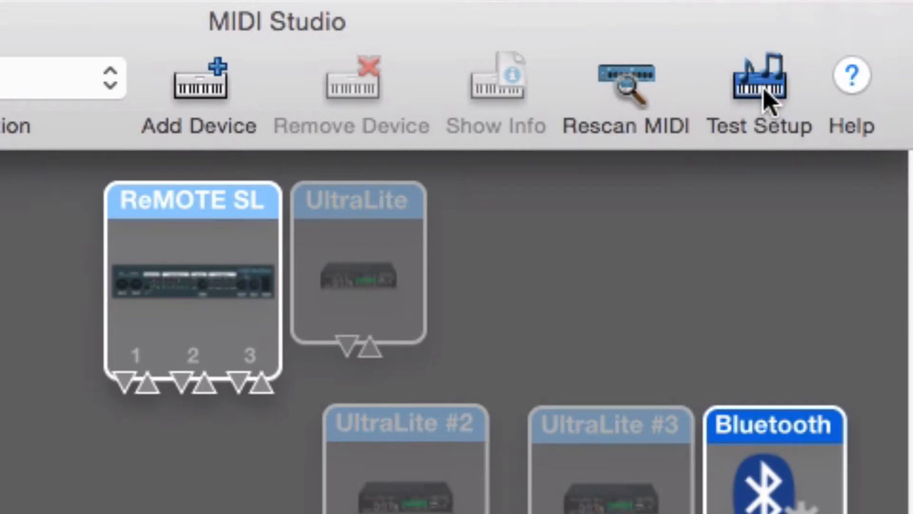
# Turn on Test Setup in MIDI Studio to check ReMOTE SL note input
pyautogui.click(145, 385)
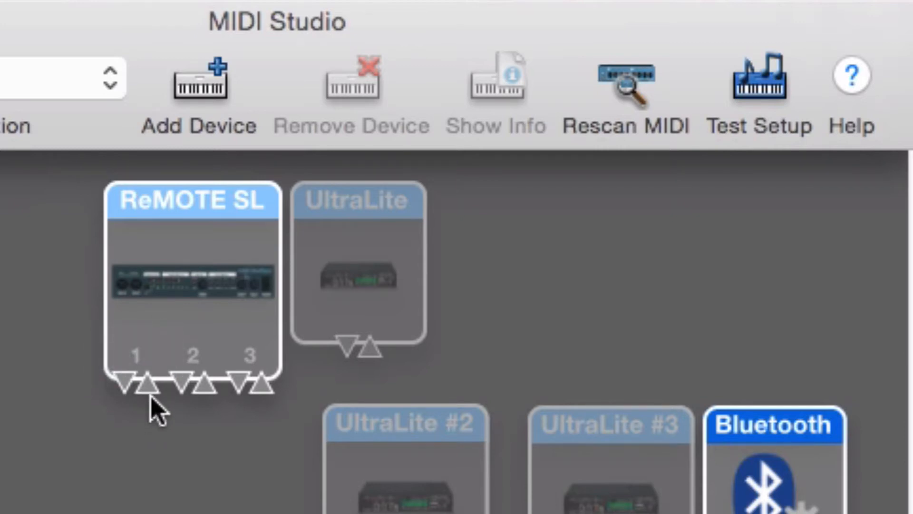
pyautogui.moveTo(156, 454)
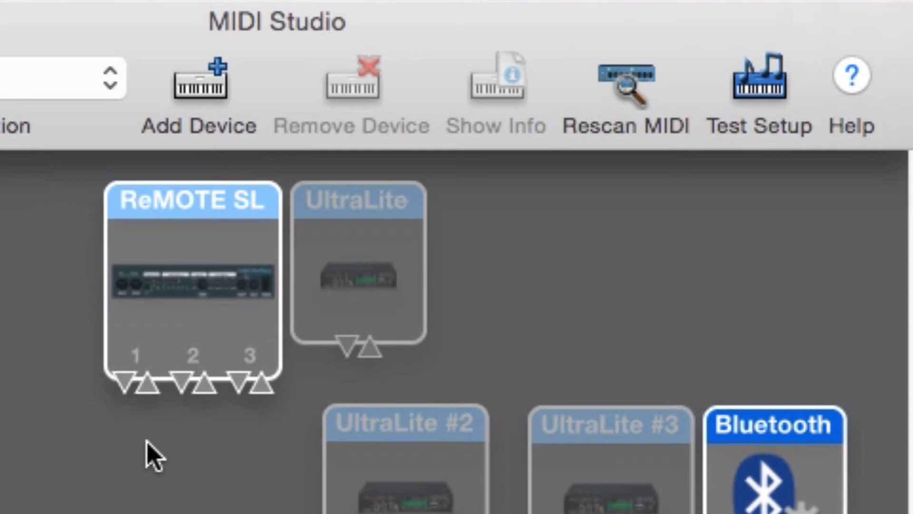
pyautogui.click(150, 385)
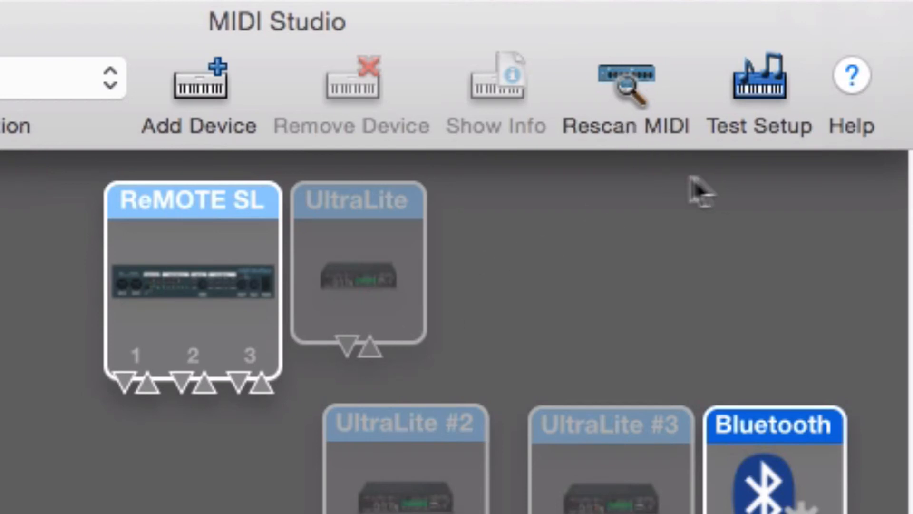
pyautogui.moveTo(628, 93)
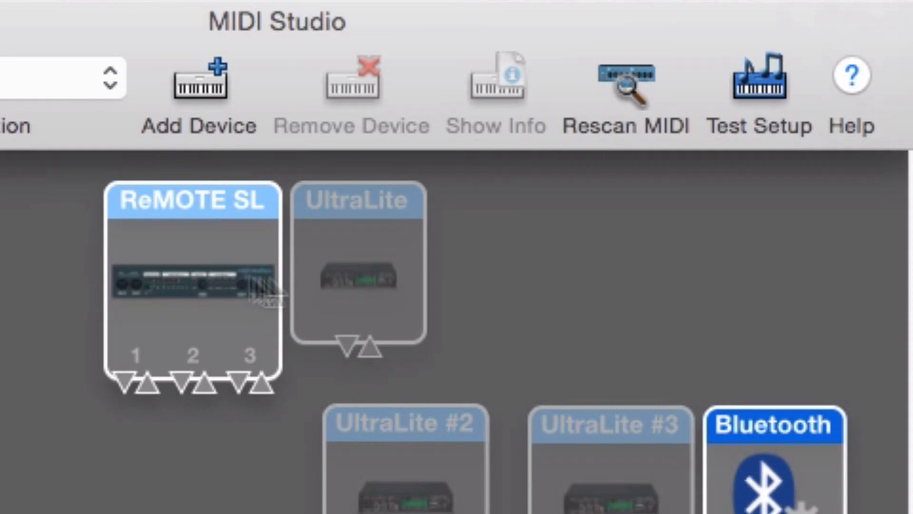
pyautogui.moveTo(547, 323)
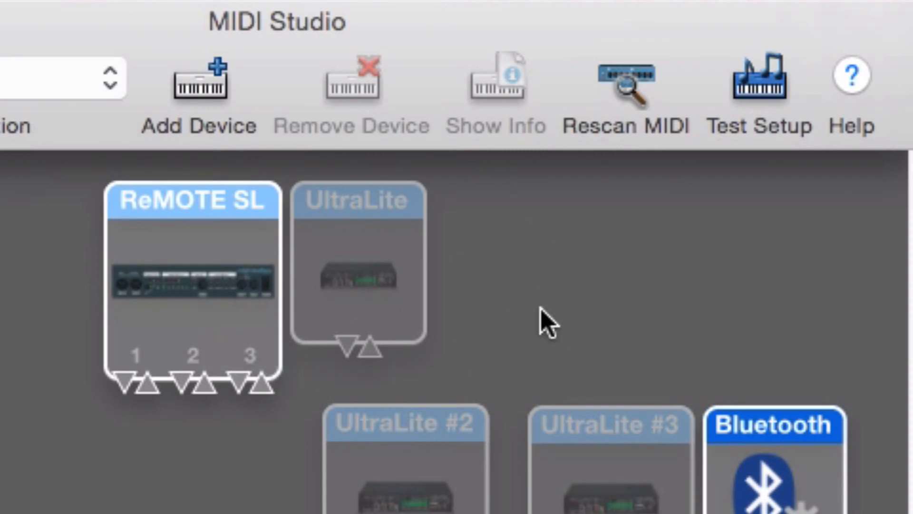